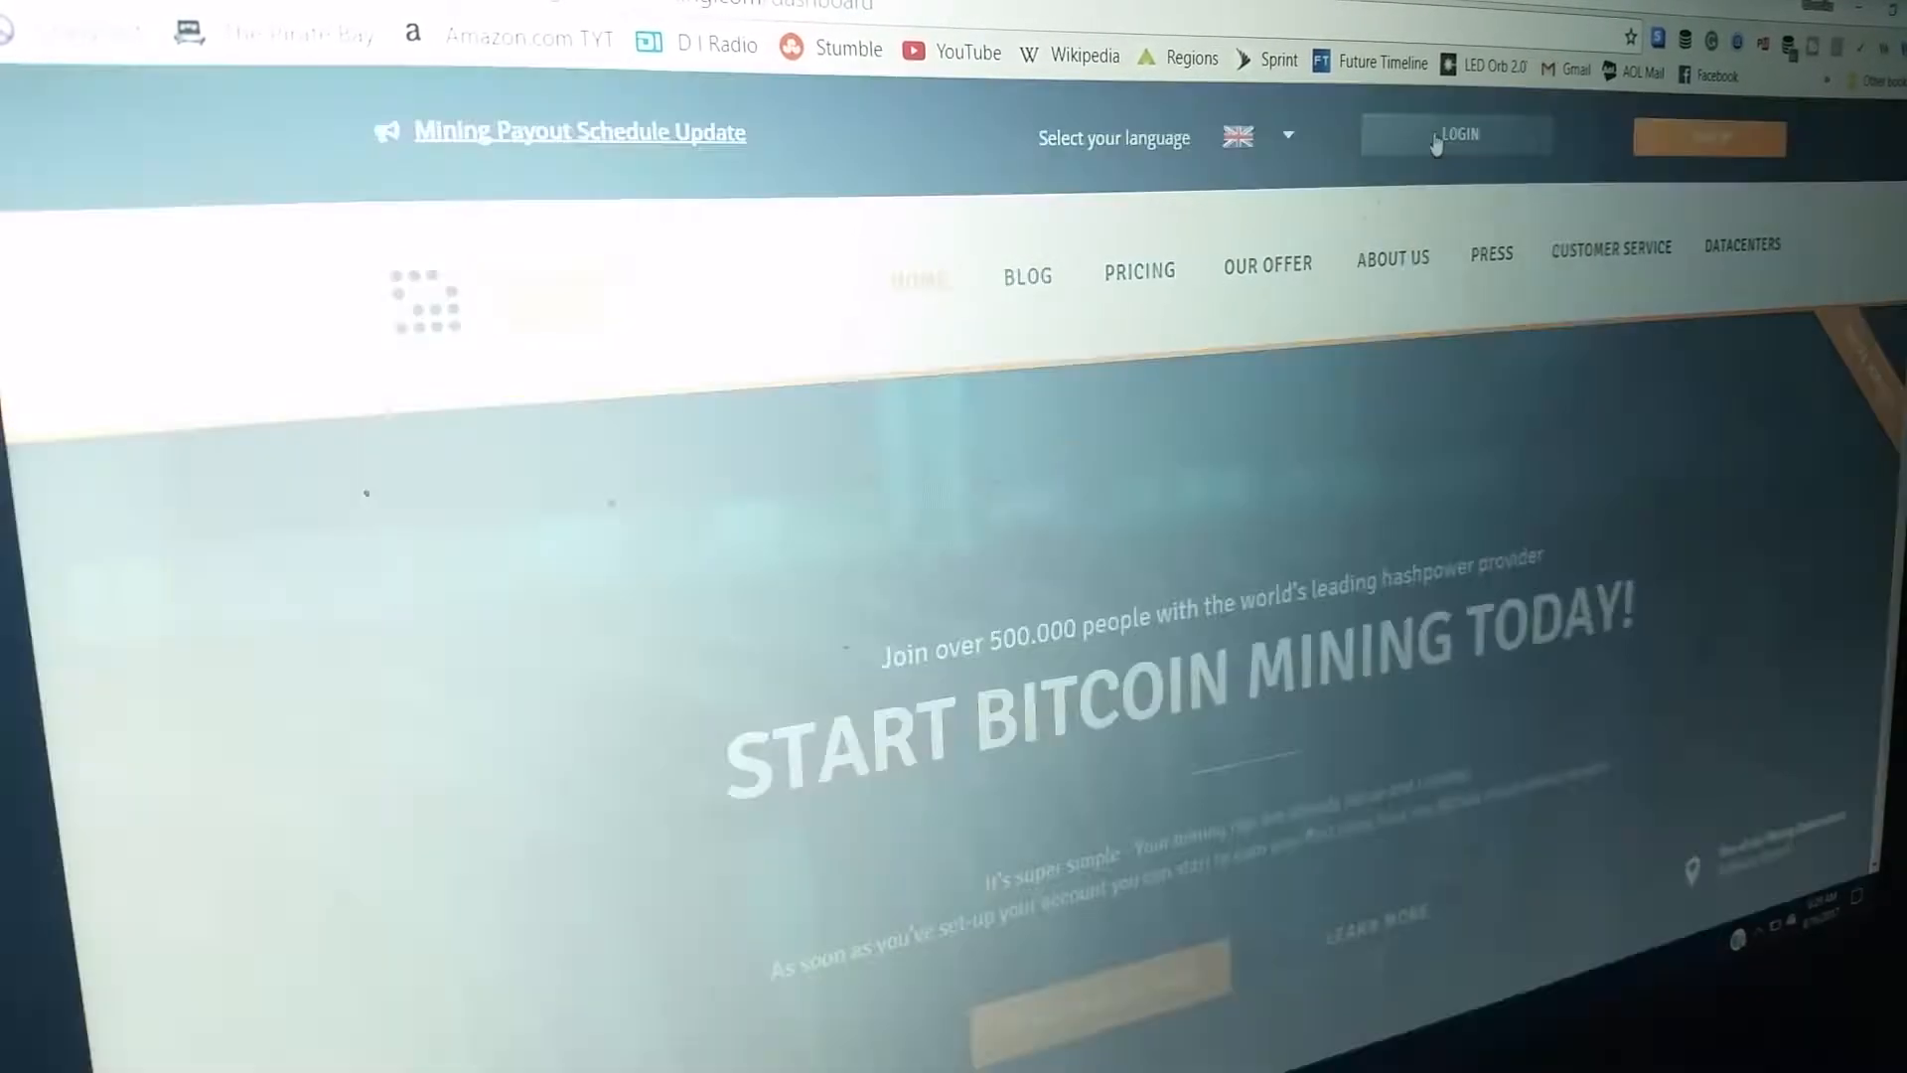
Sign in from the Genesis Mining homepage to reach the account dashboard with coin hashrate tiles
click(1462, 135)
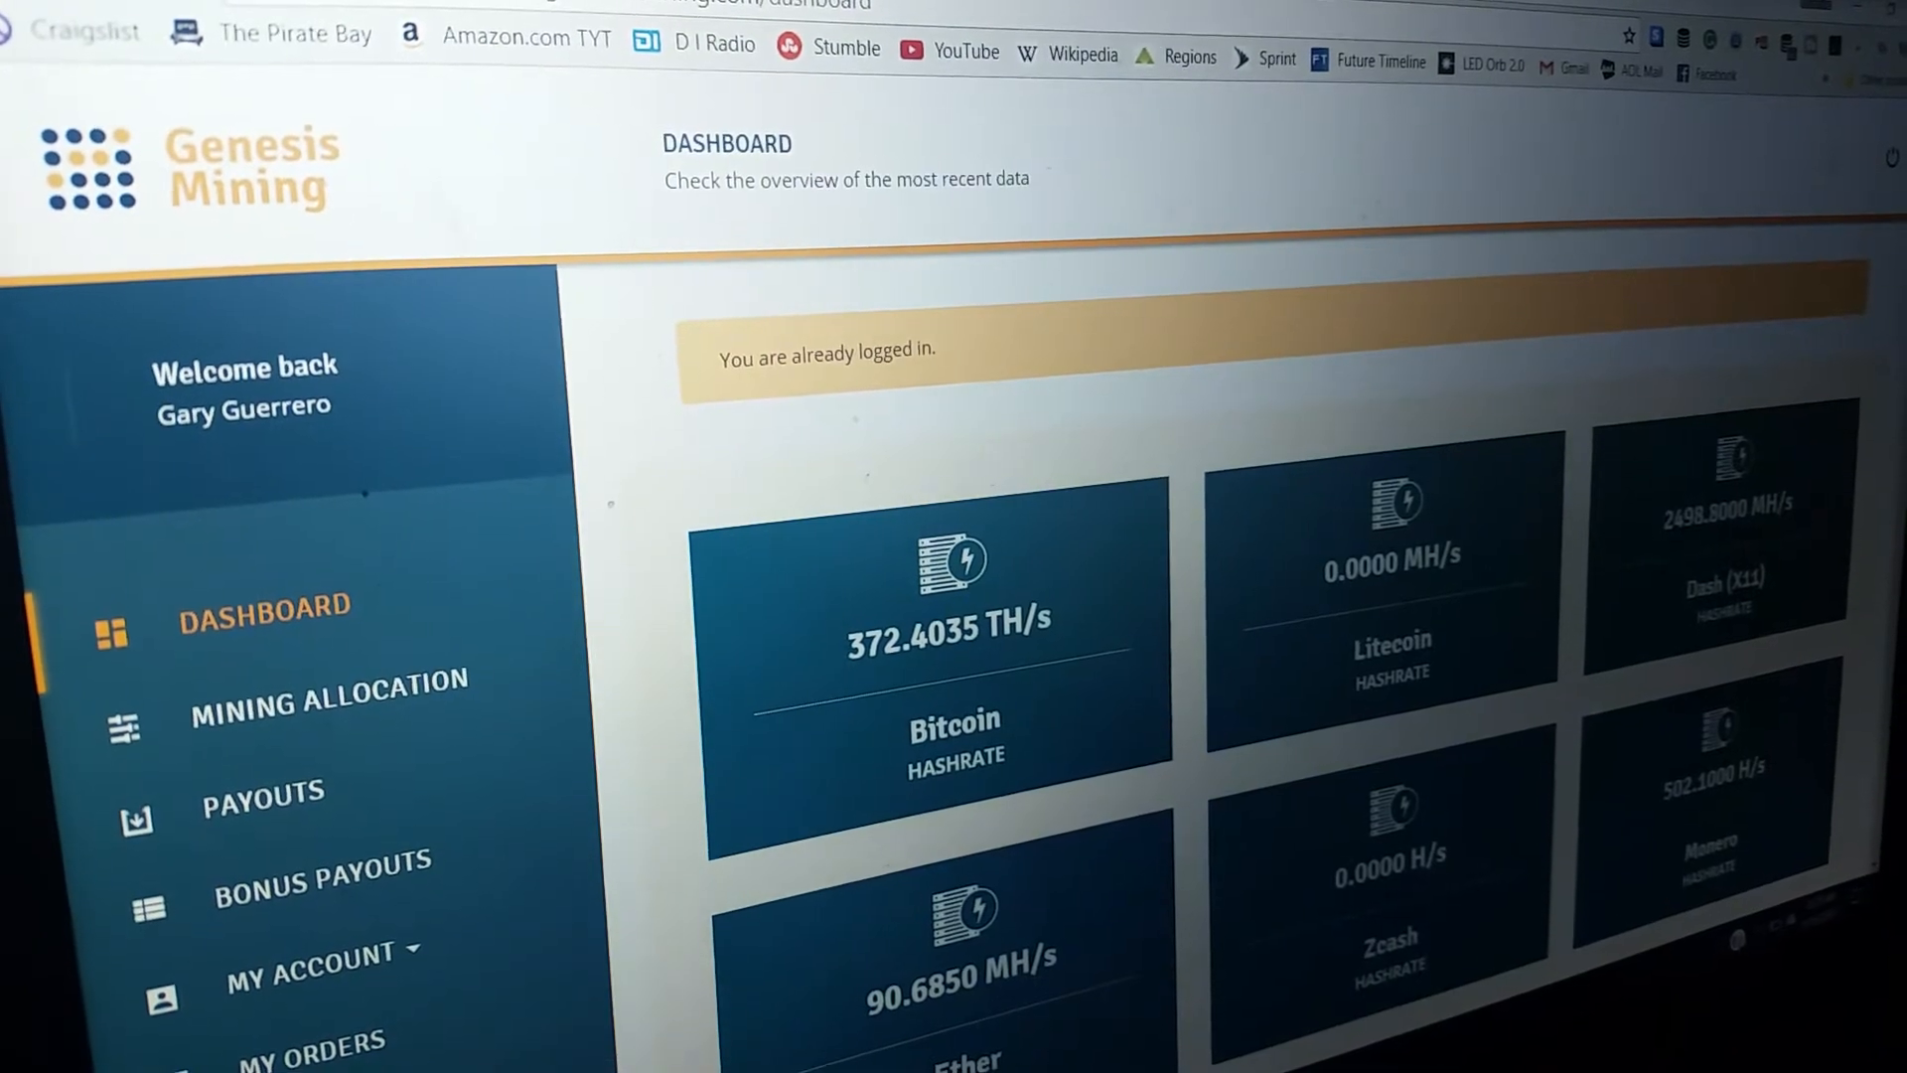
scroll(down, 3)
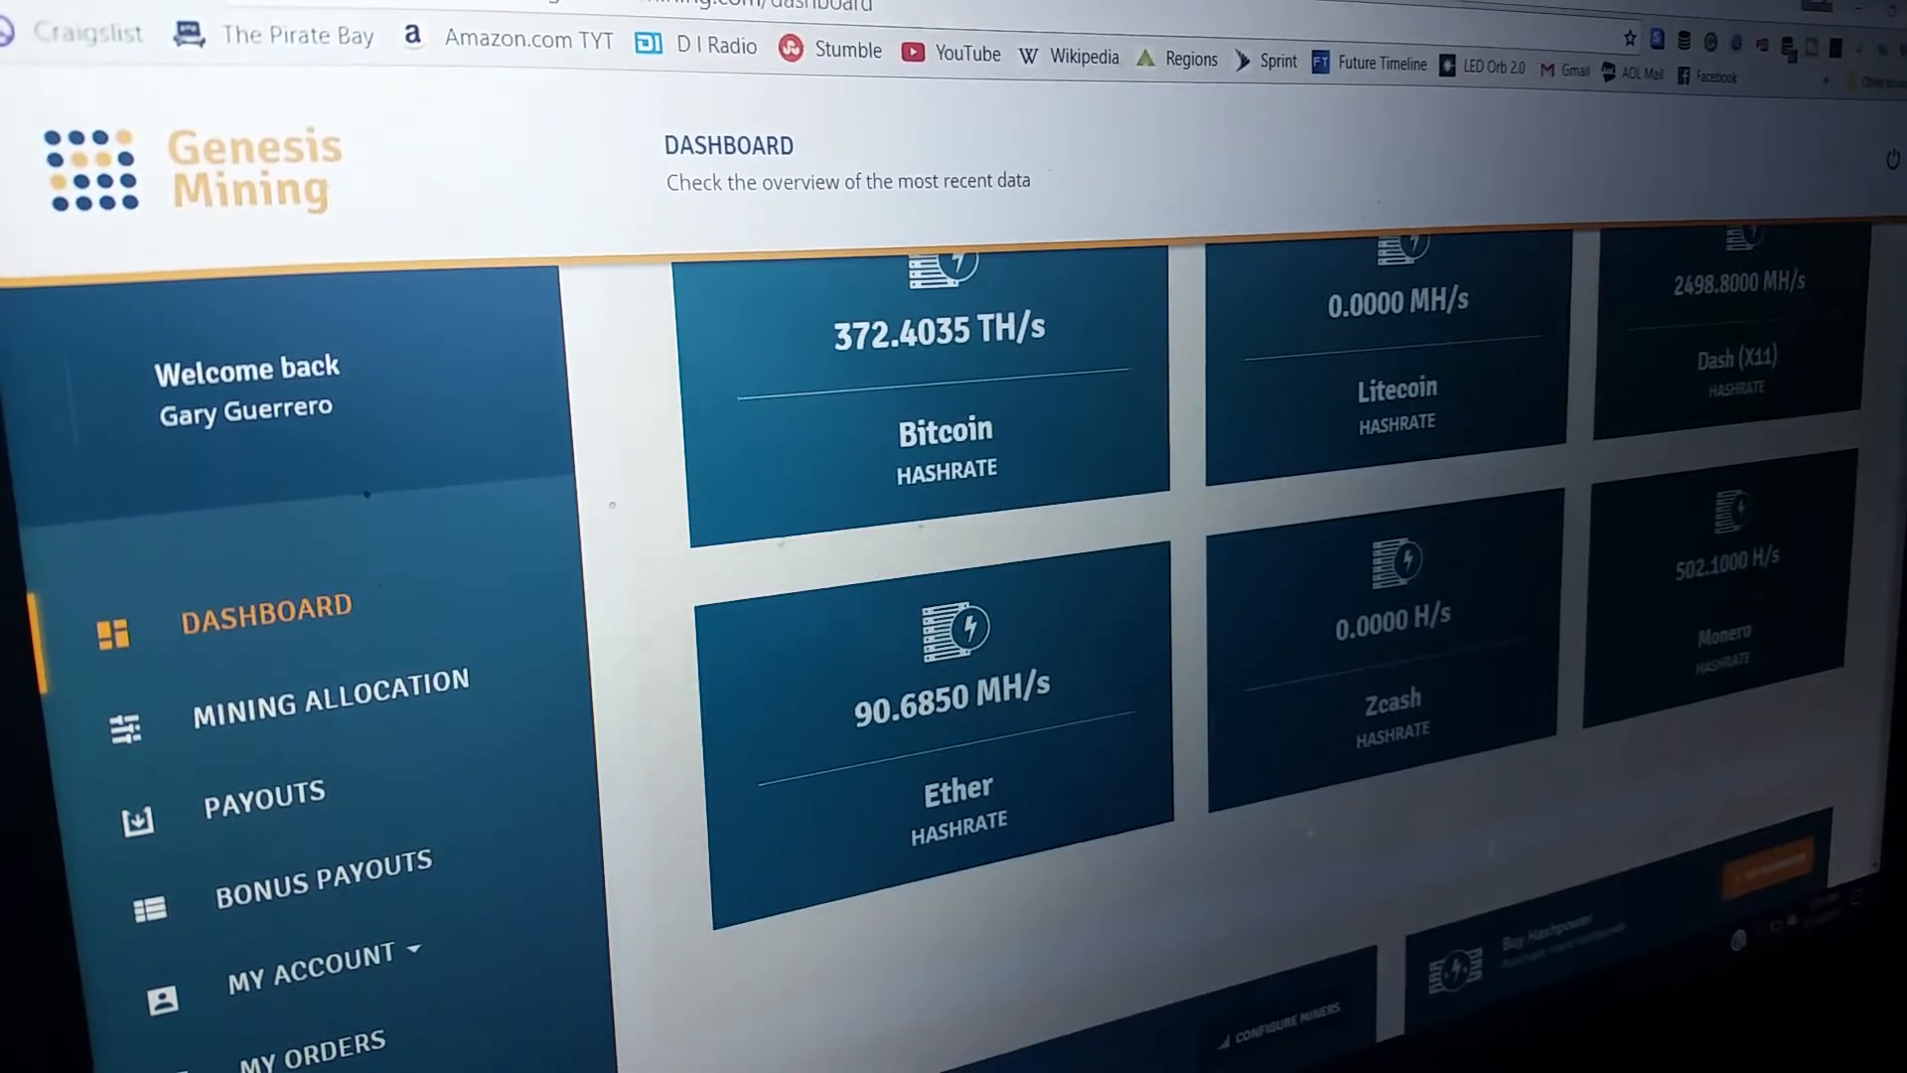
scroll(down, 3)
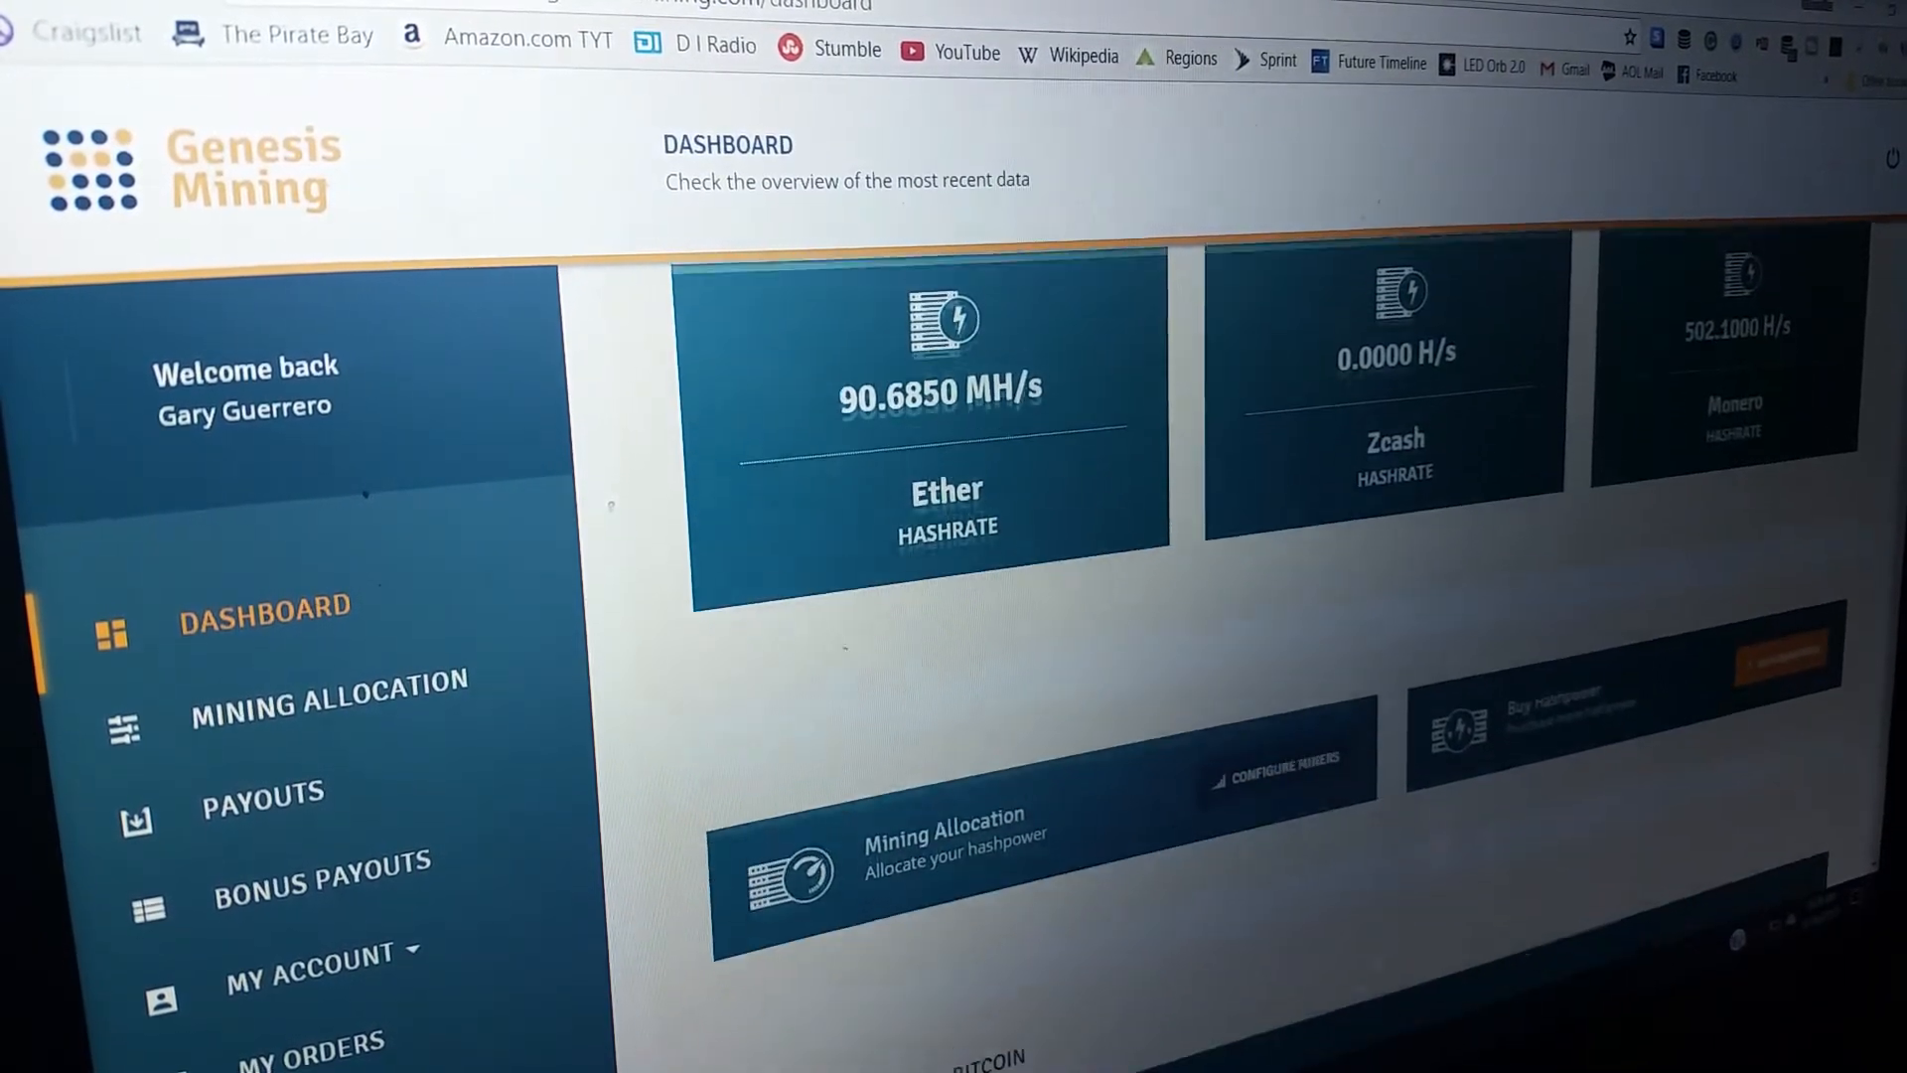
scroll(down, 3)
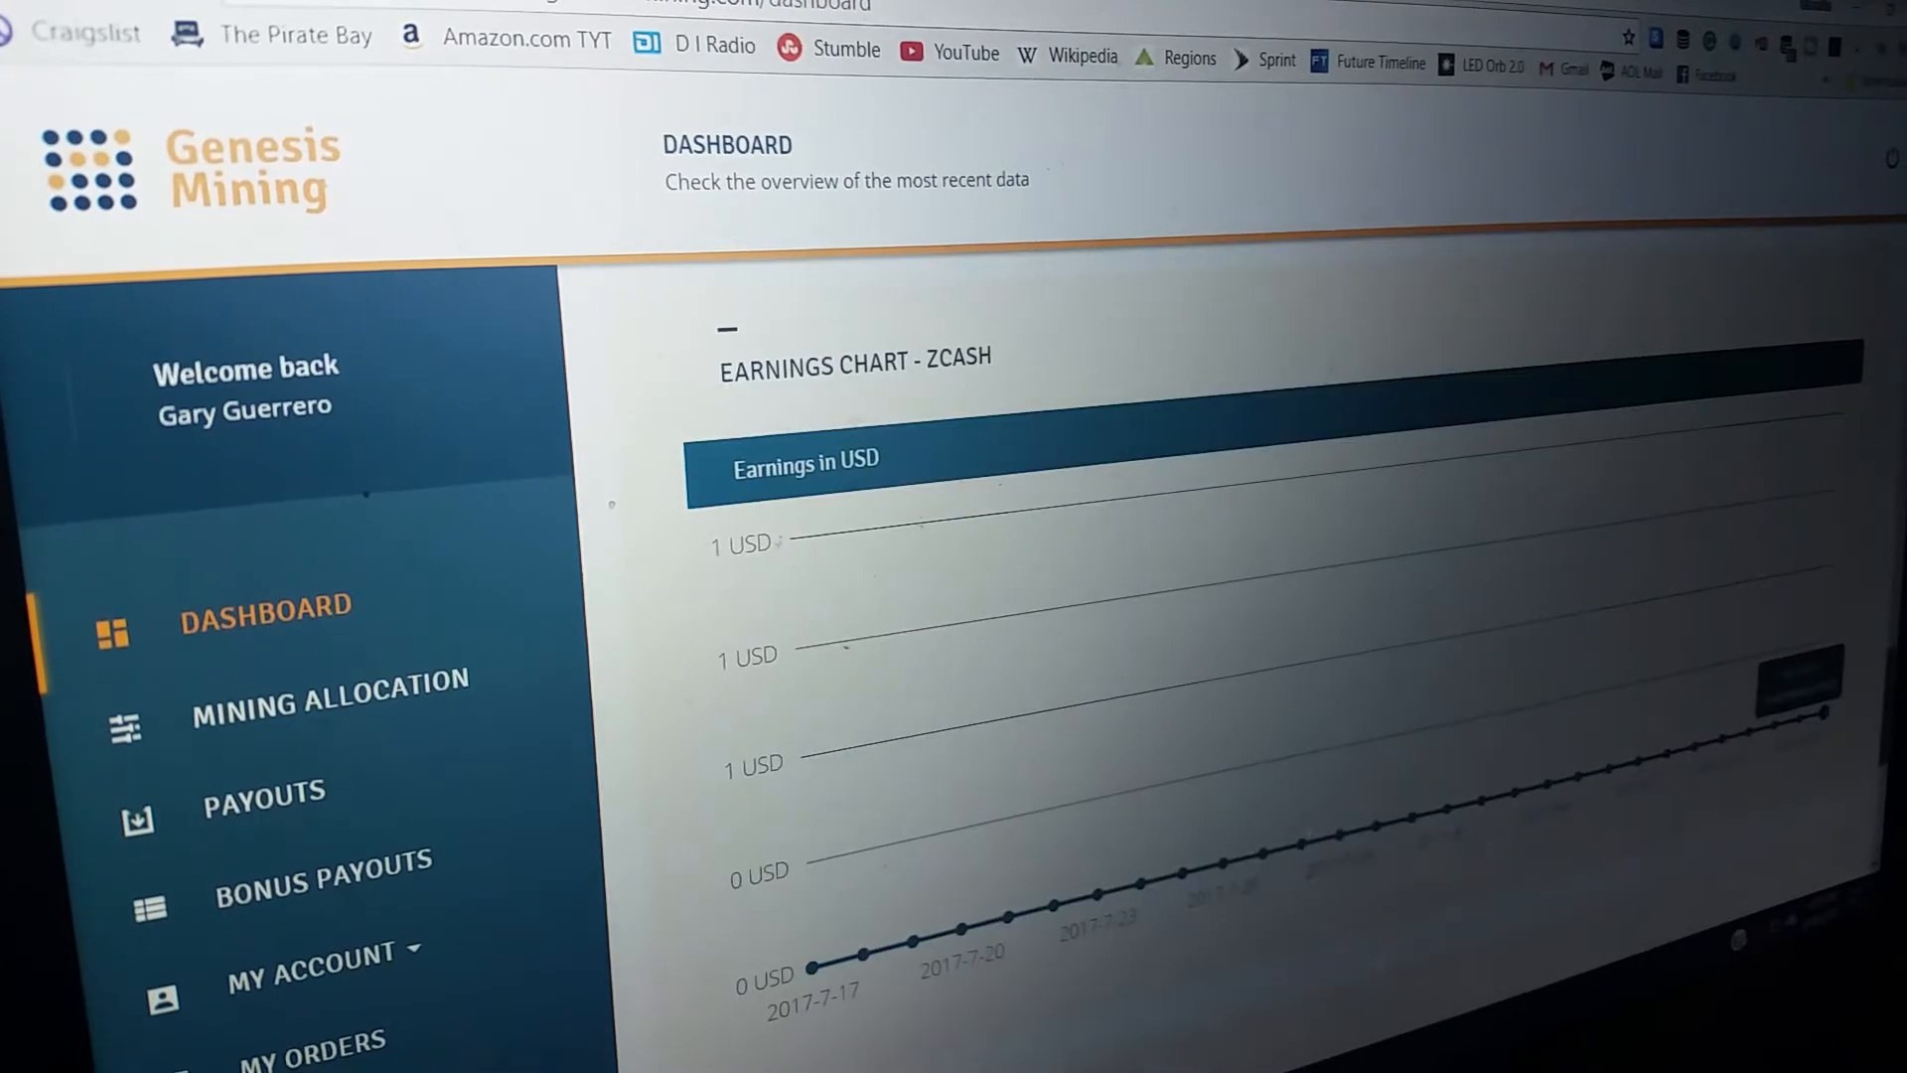
scroll(down, 3)
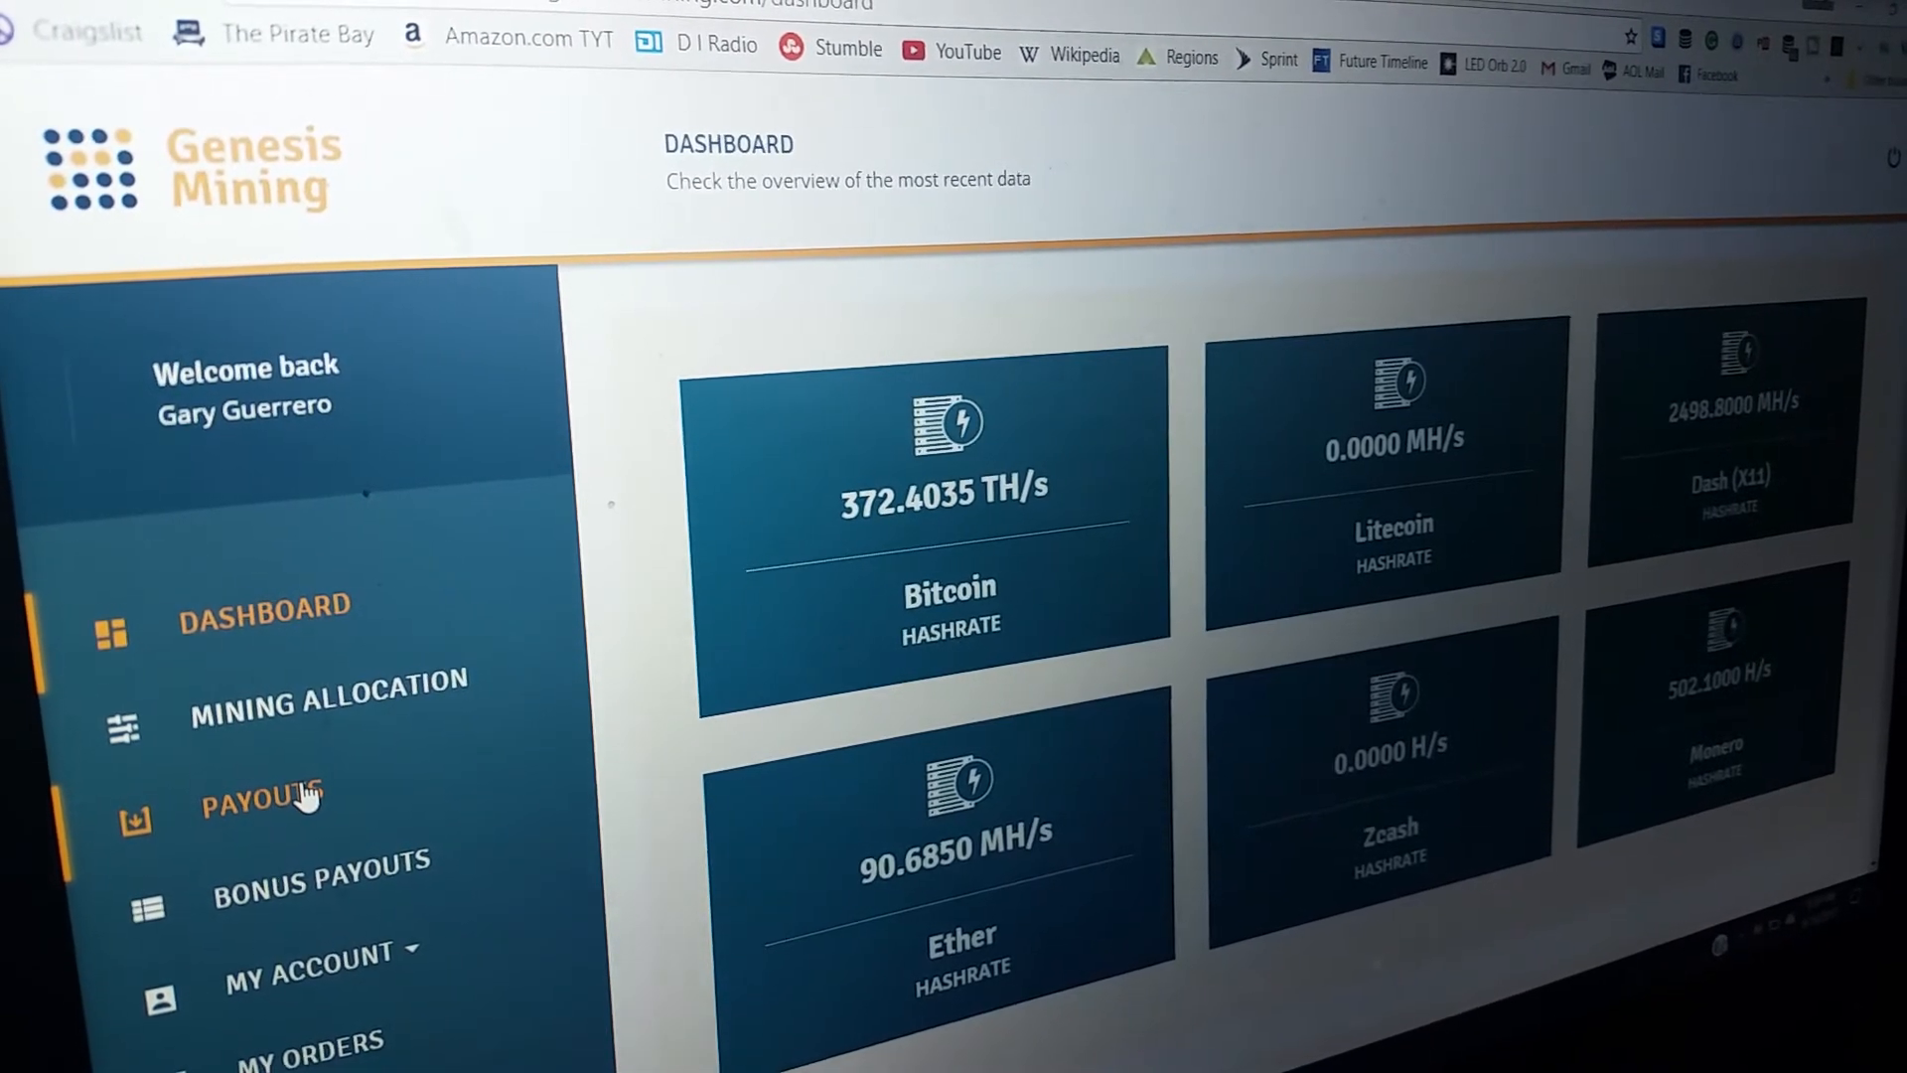
click(264, 800)
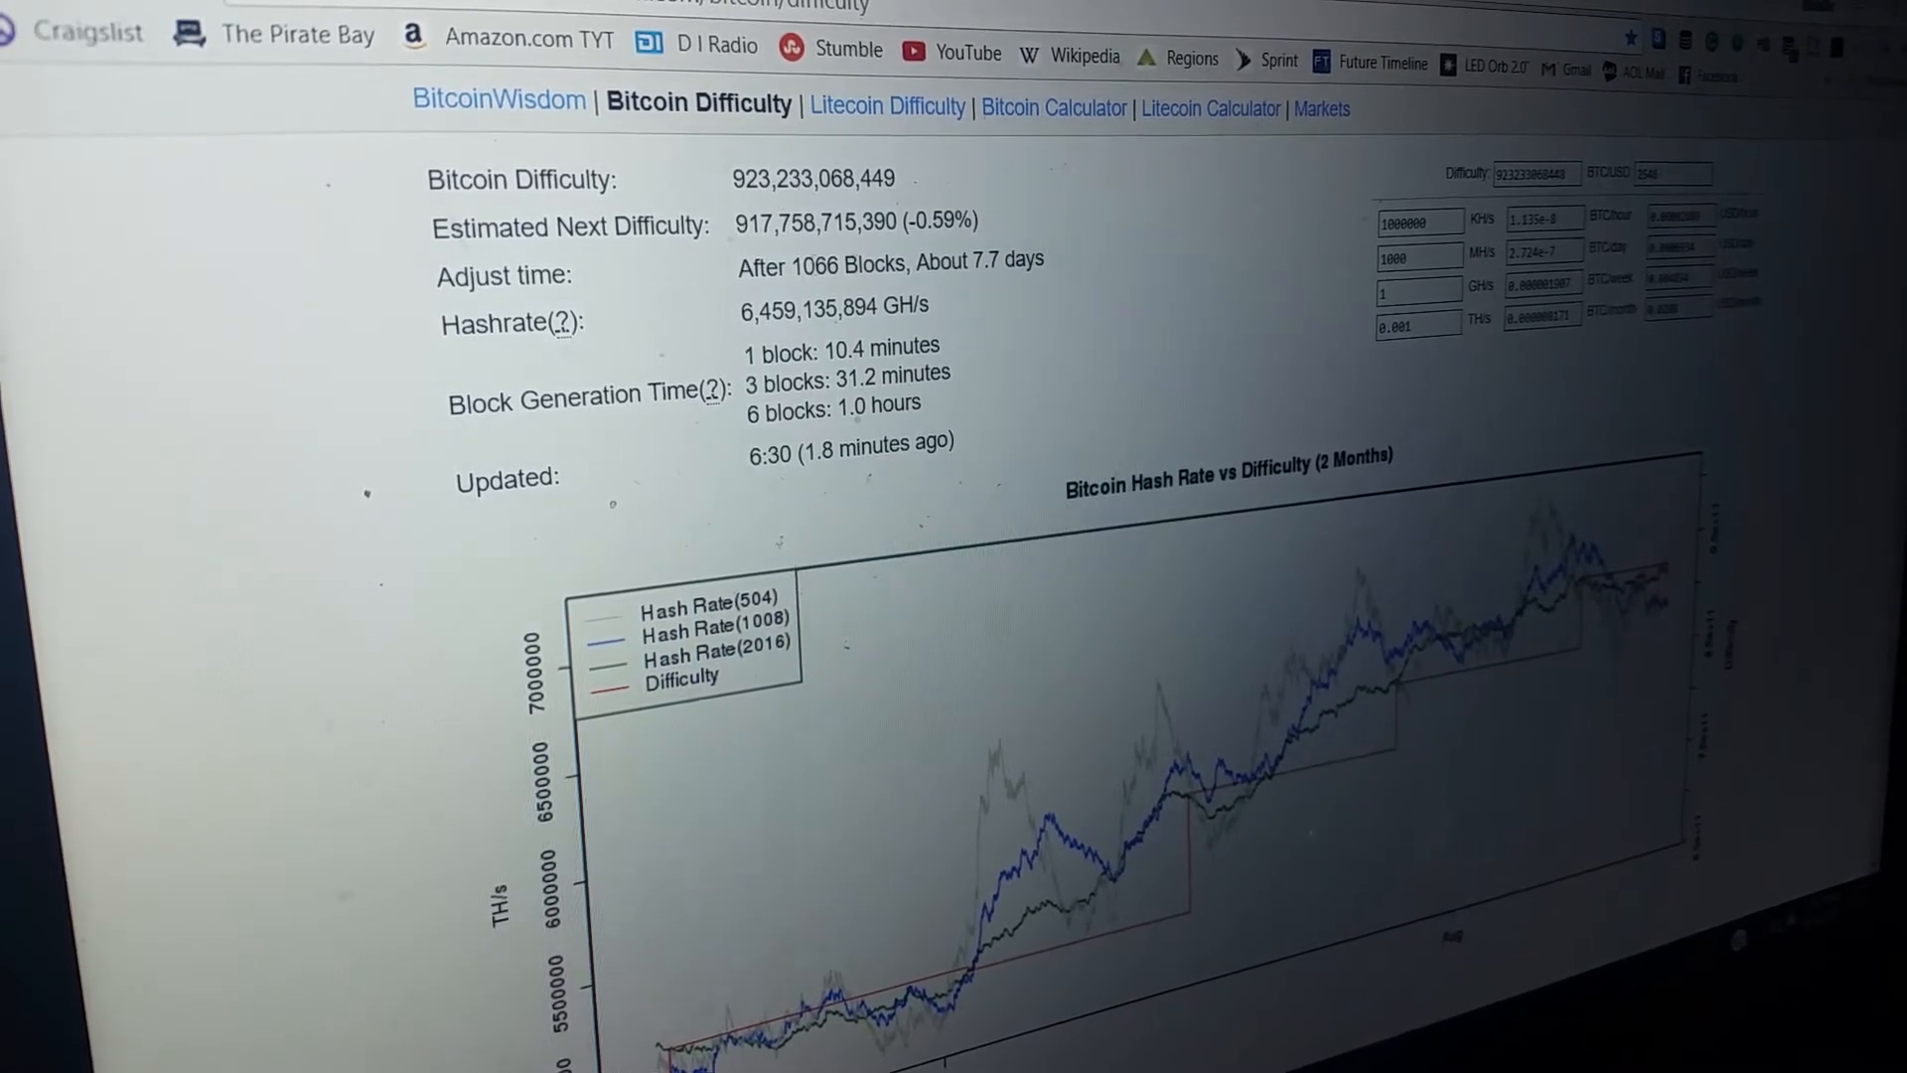
Scroll the Bitcoin Difficulty page down to the Difficulty History table back through late 2016
scroll(down, 3)
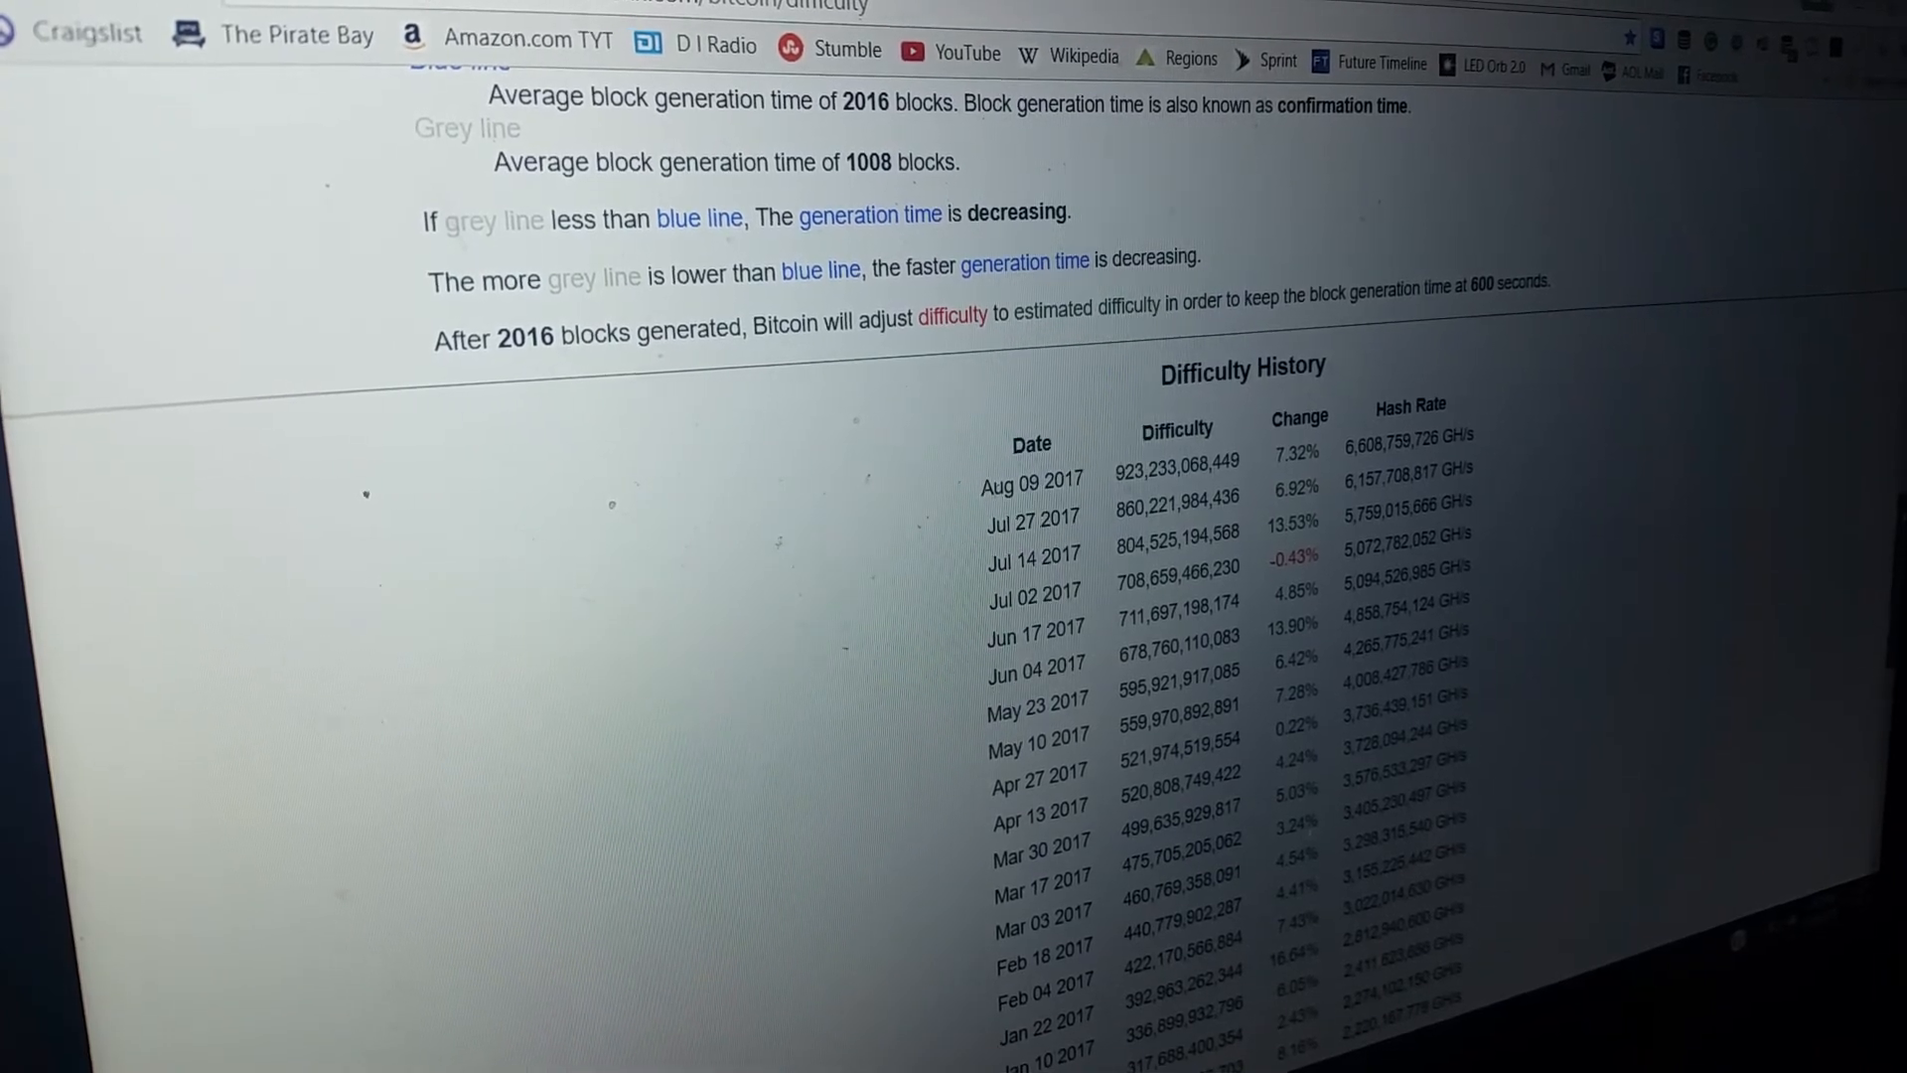
scroll(down, 3)
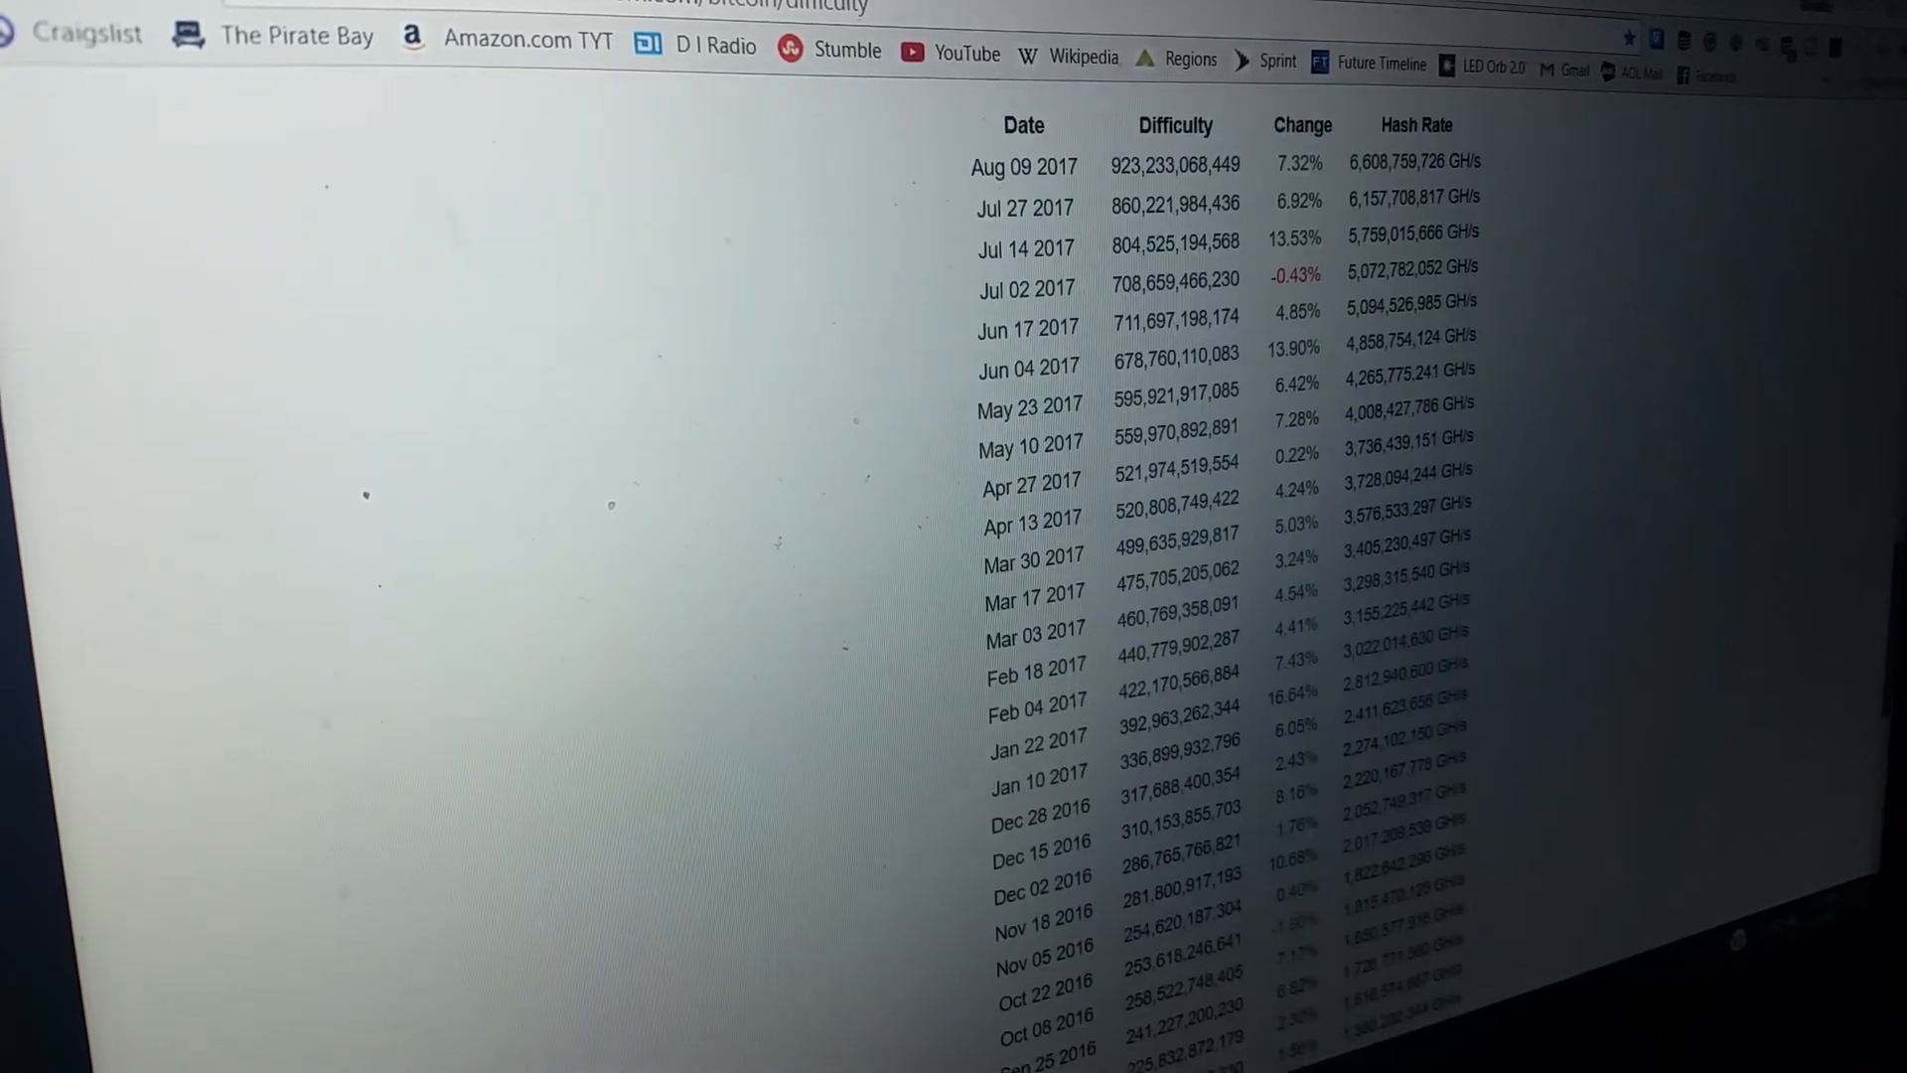